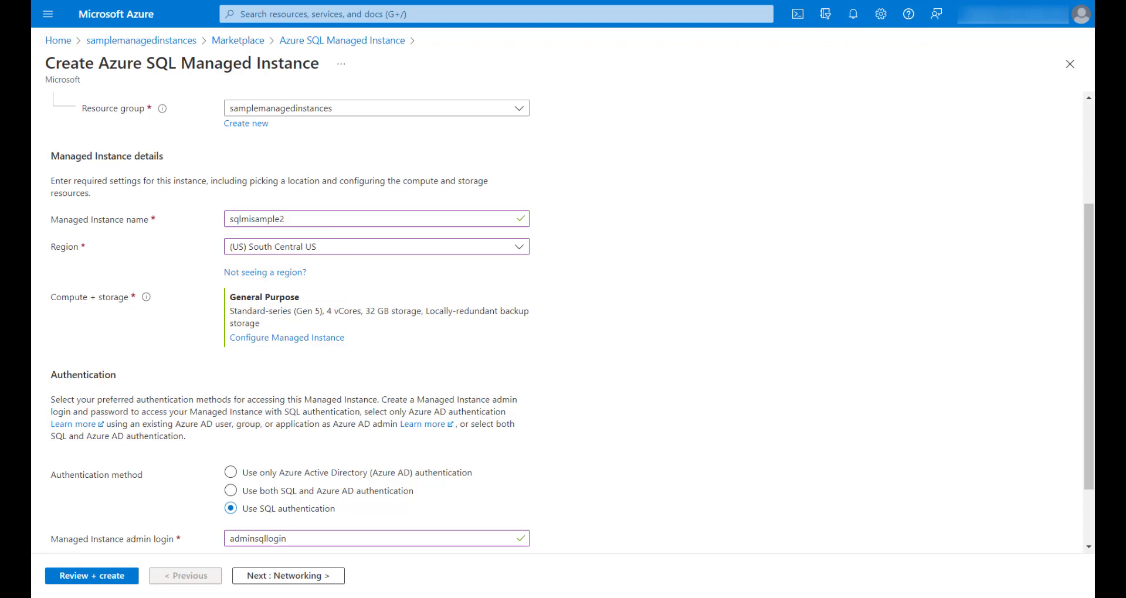
Advance the new managed instance wizard to its Networking settings
left_click(287, 574)
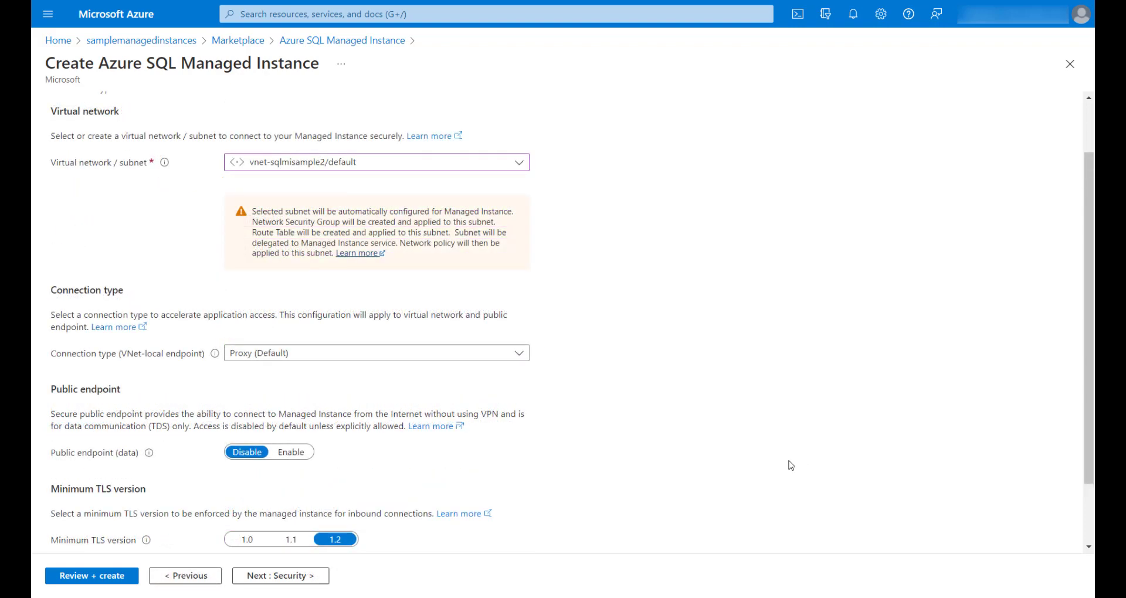
mouse_move(744, 467)
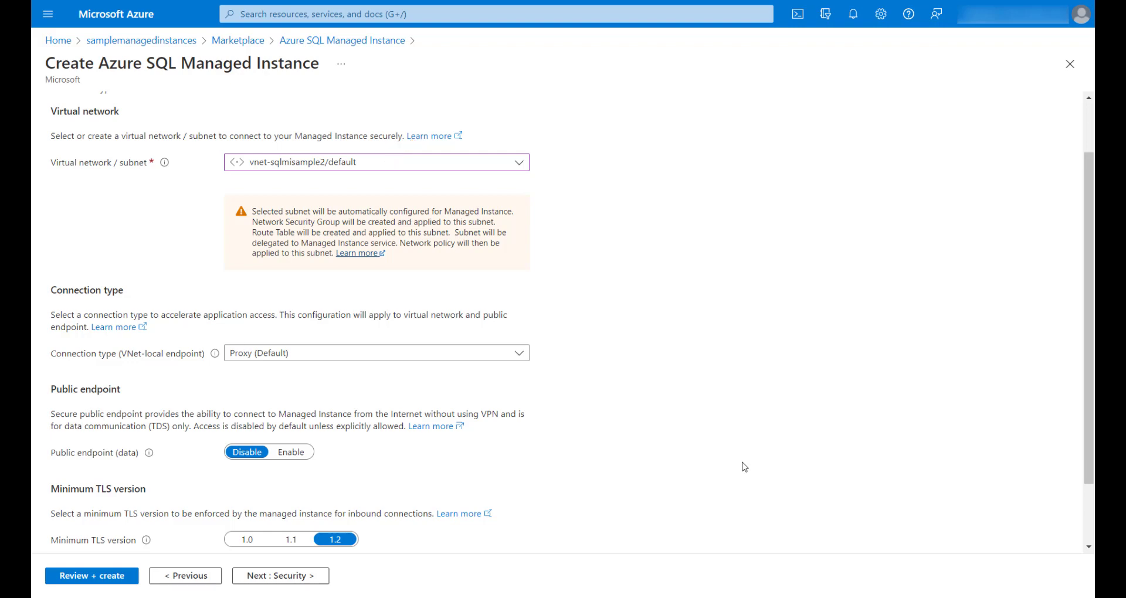
mouse_move(77, 543)
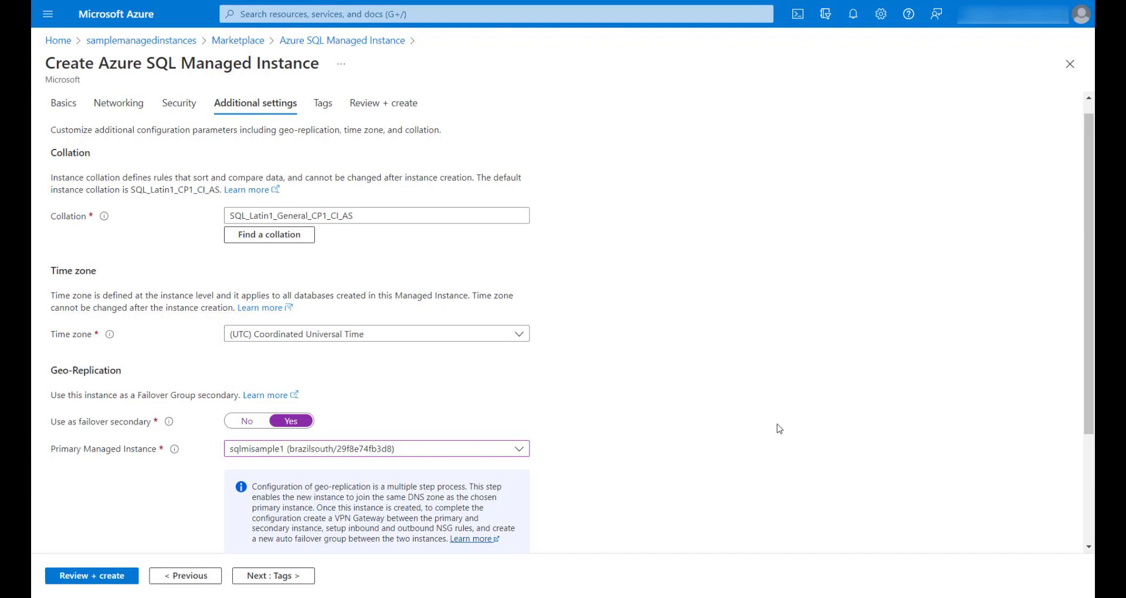
mouse_move(513, 449)
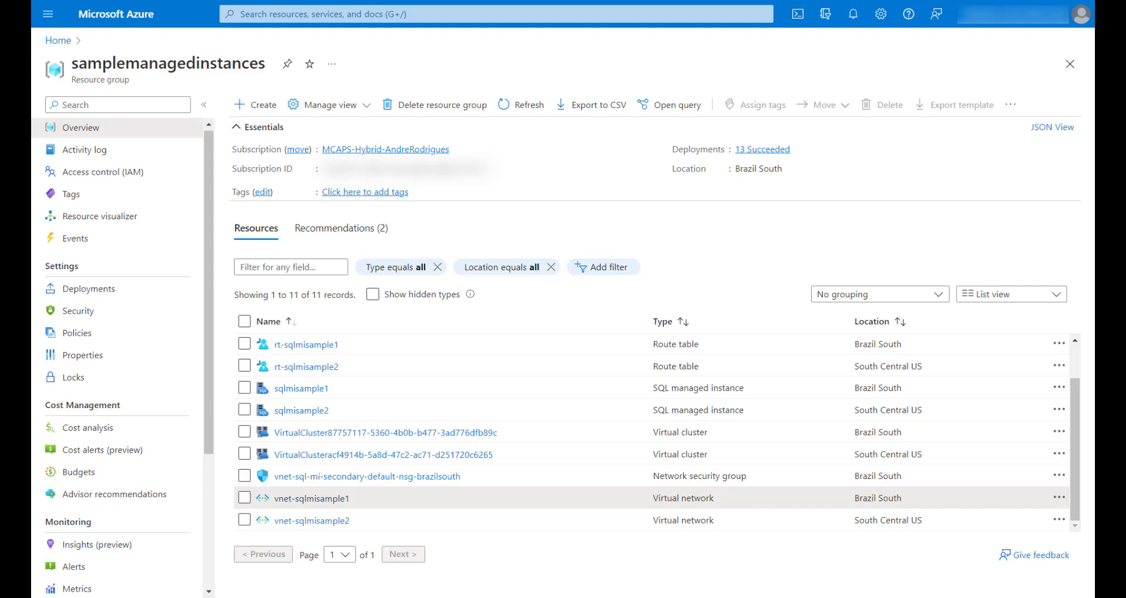
mouse_move(115, 493)
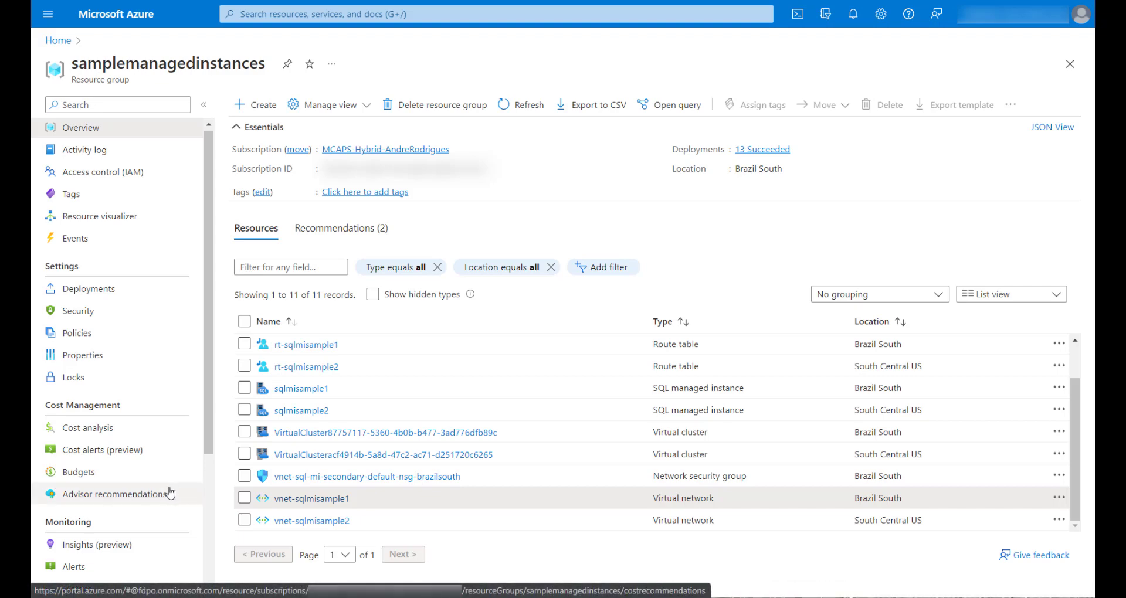
mouse_move(312, 499)
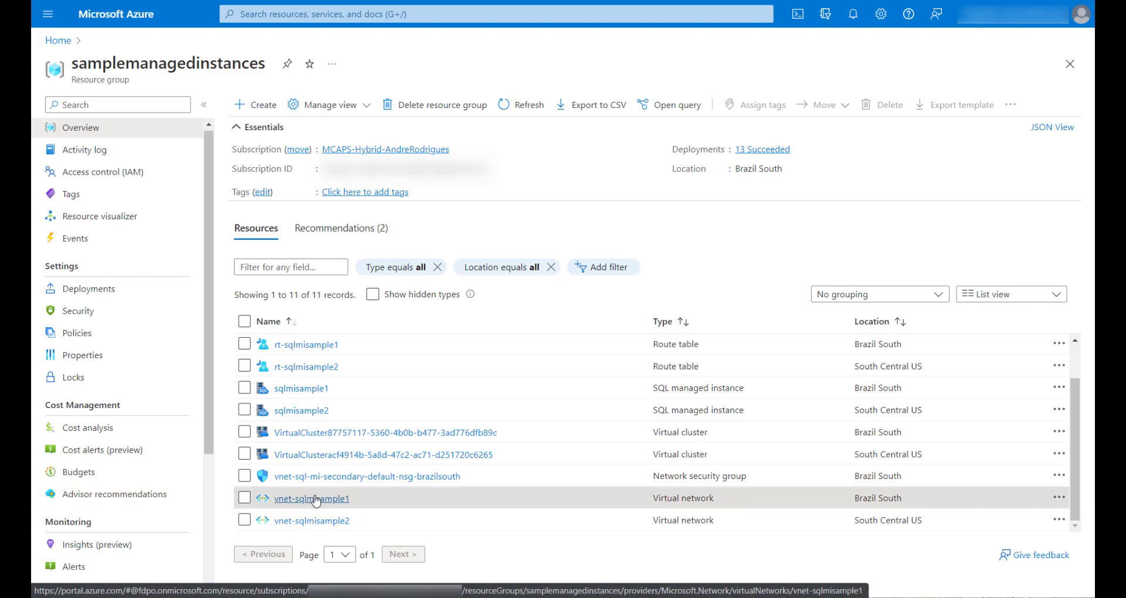
Show the Peerings page of virtual network vnet-sqlmisample1
left_click(312, 499)
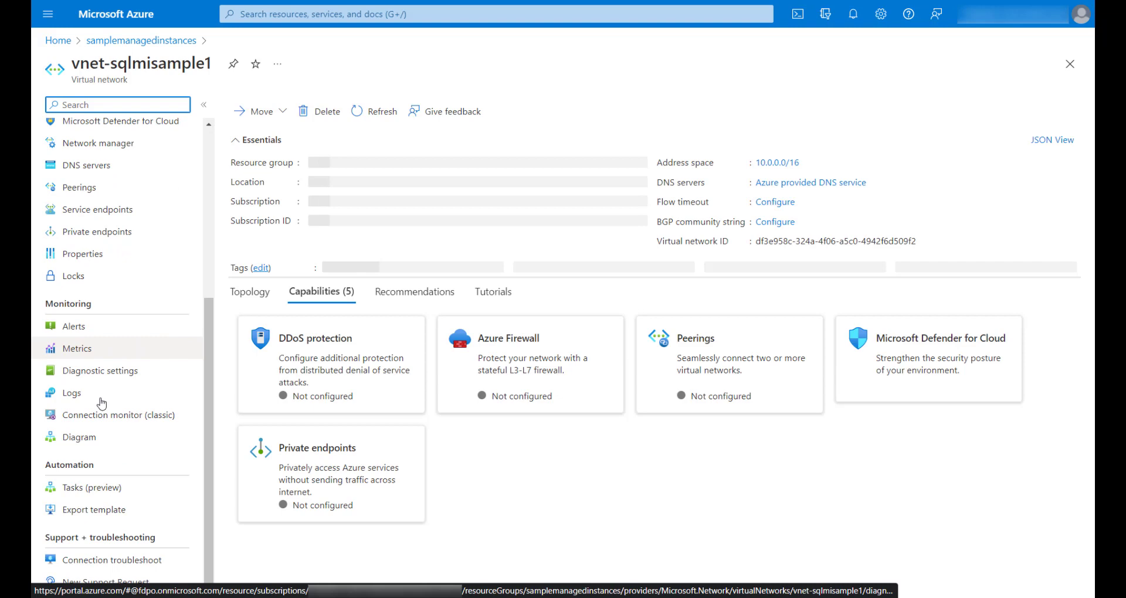
left_click(79, 187)
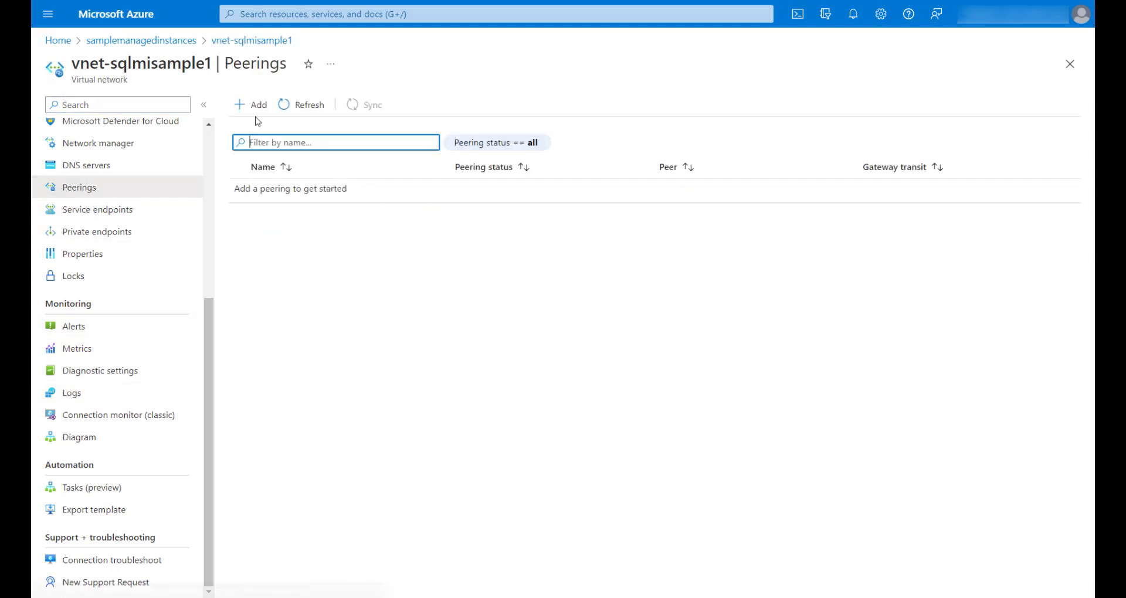
Start a new peering named samplepeering with vnet-sqlmisample2 as the remote virtual network
left_click(251, 105)
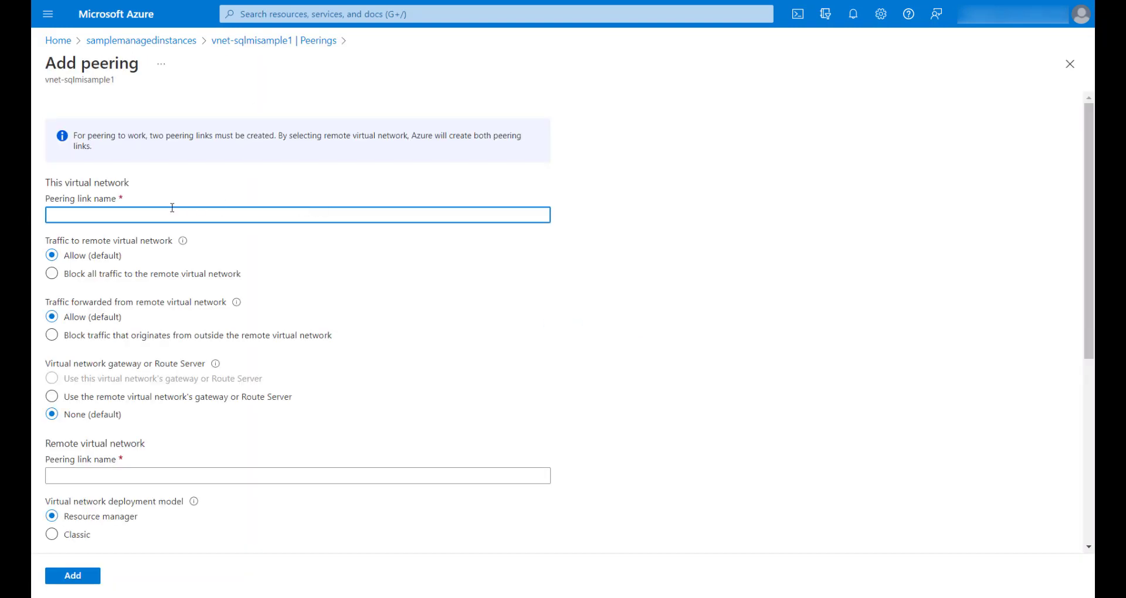
type("samplep")
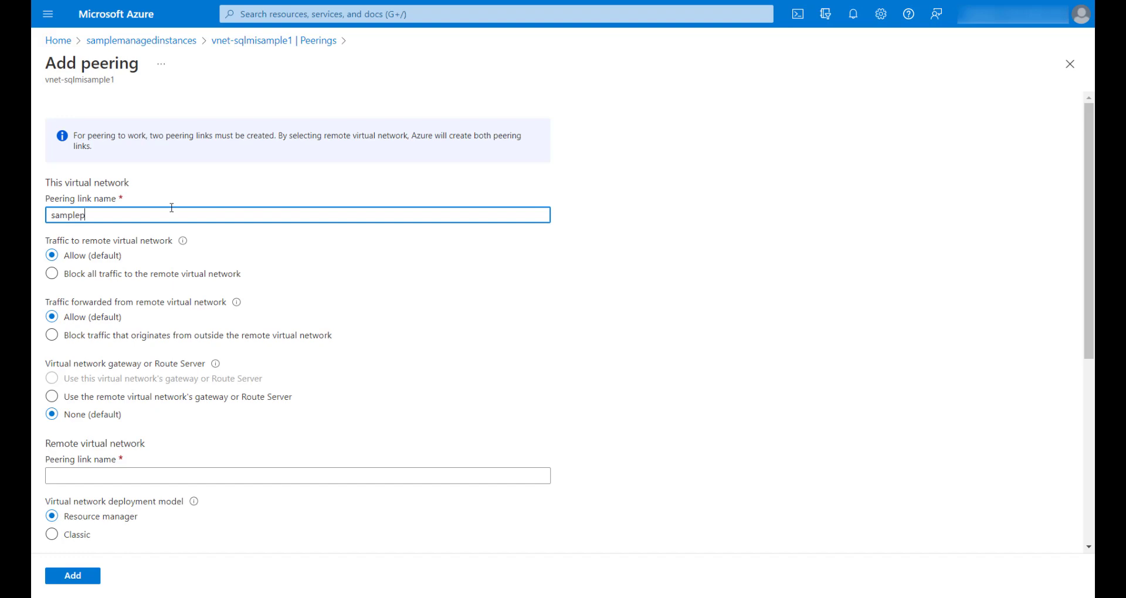
type("eering")
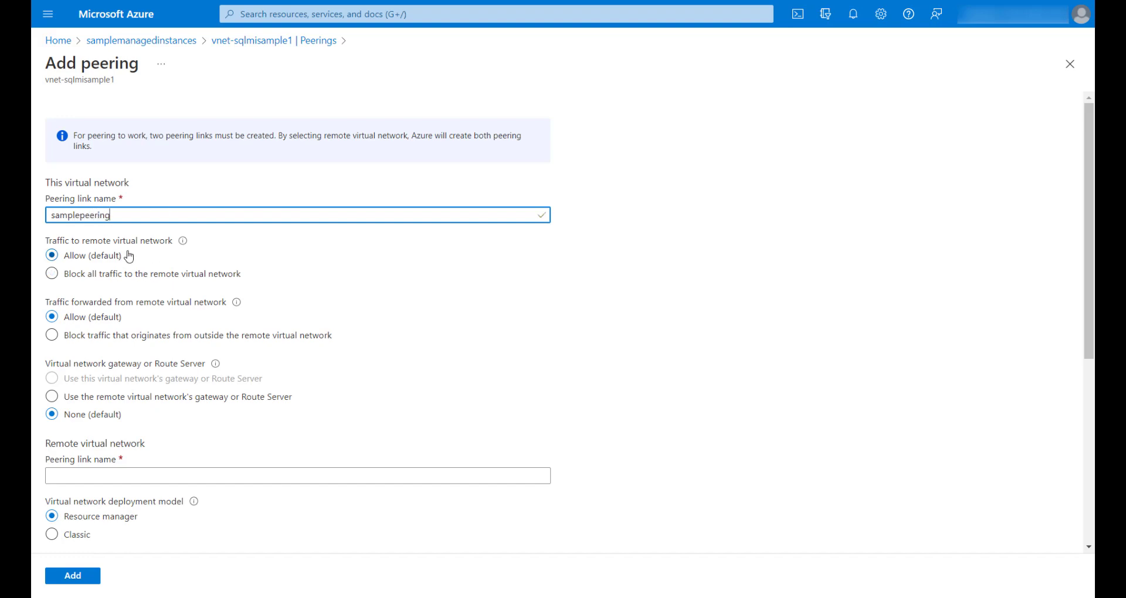
scroll("down", 3)
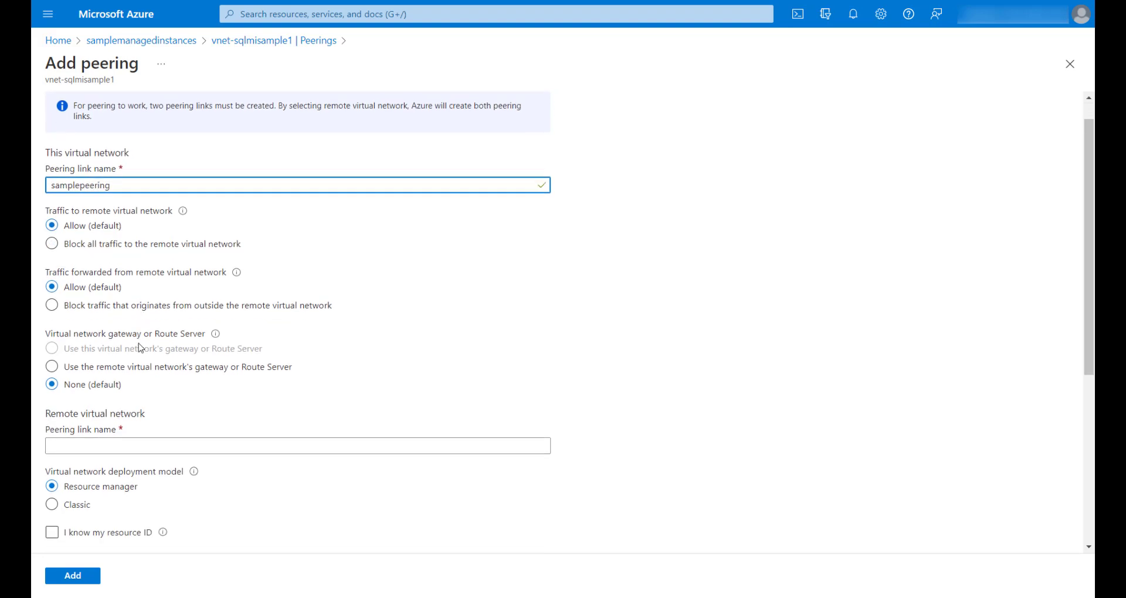
scroll("down", 3)
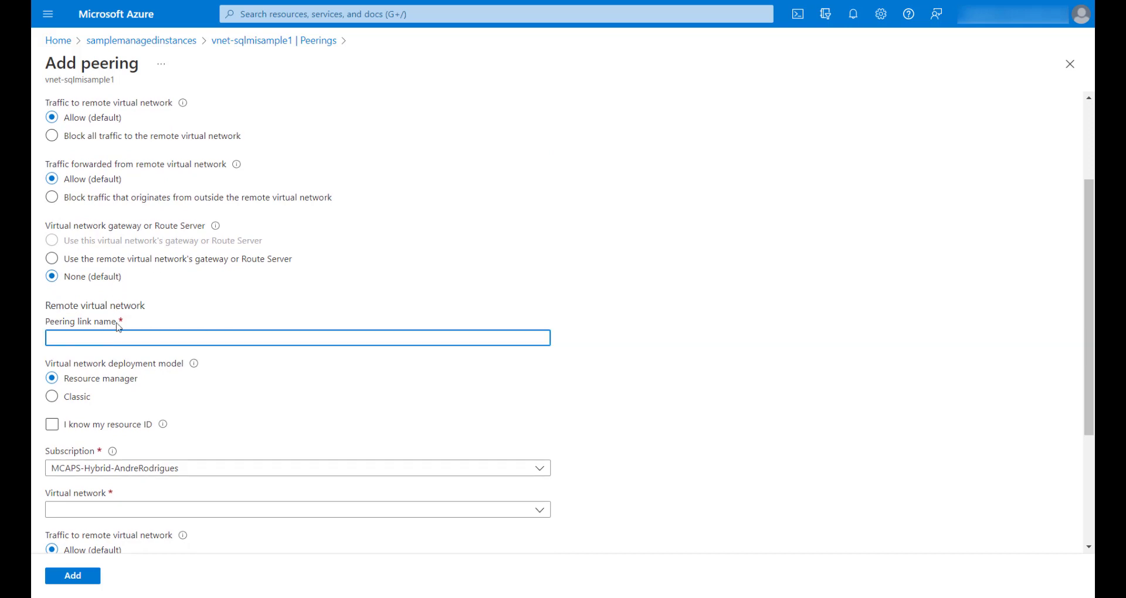
type("samplepeering")
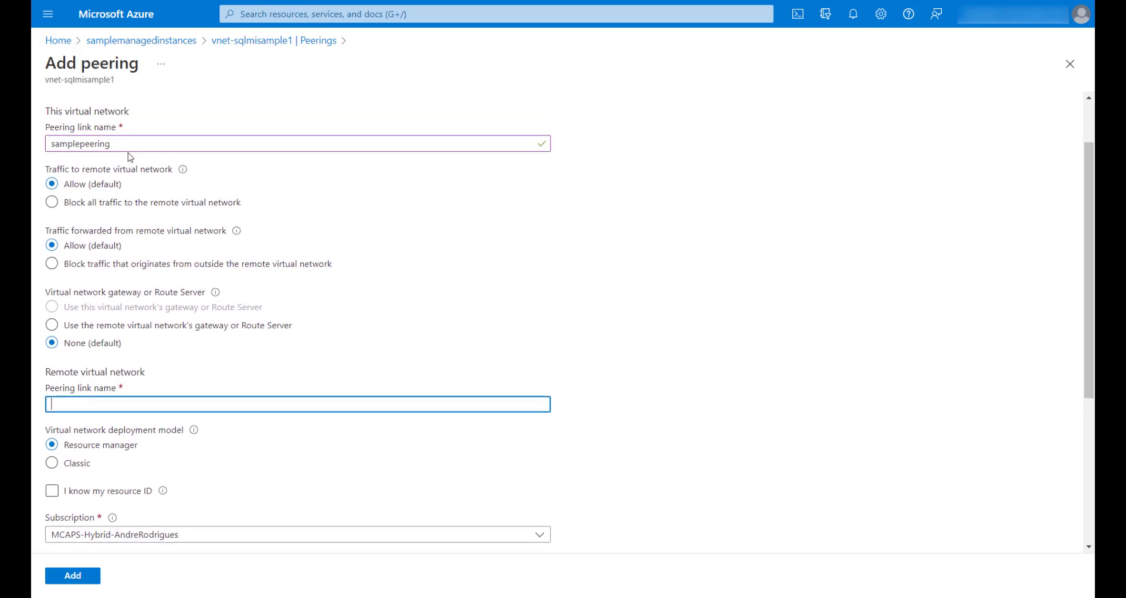
type("samplepeering")
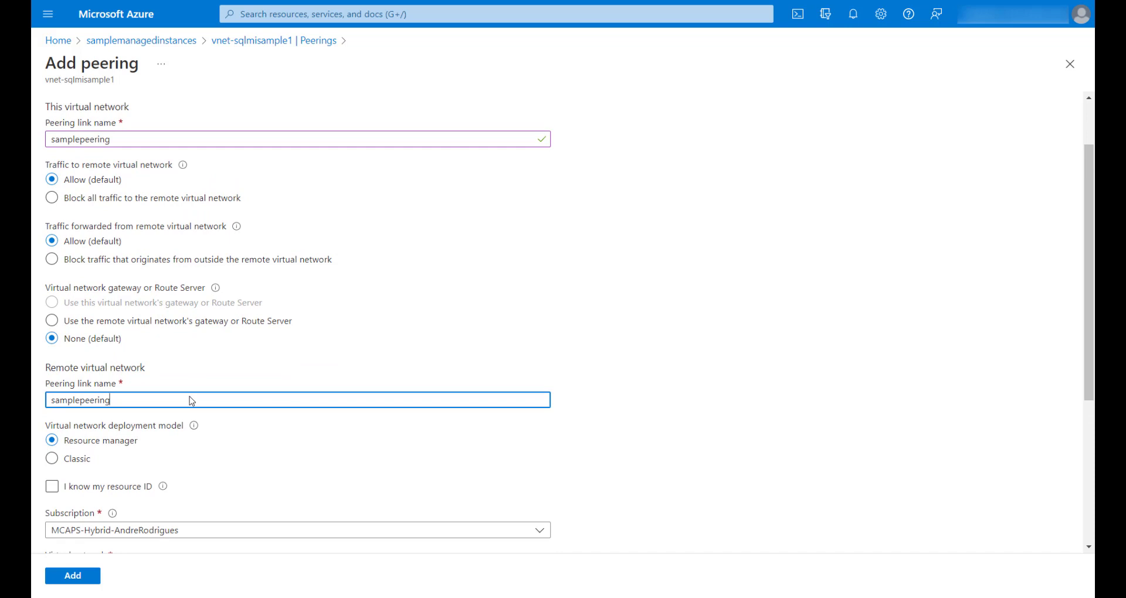
scroll("down", 3)
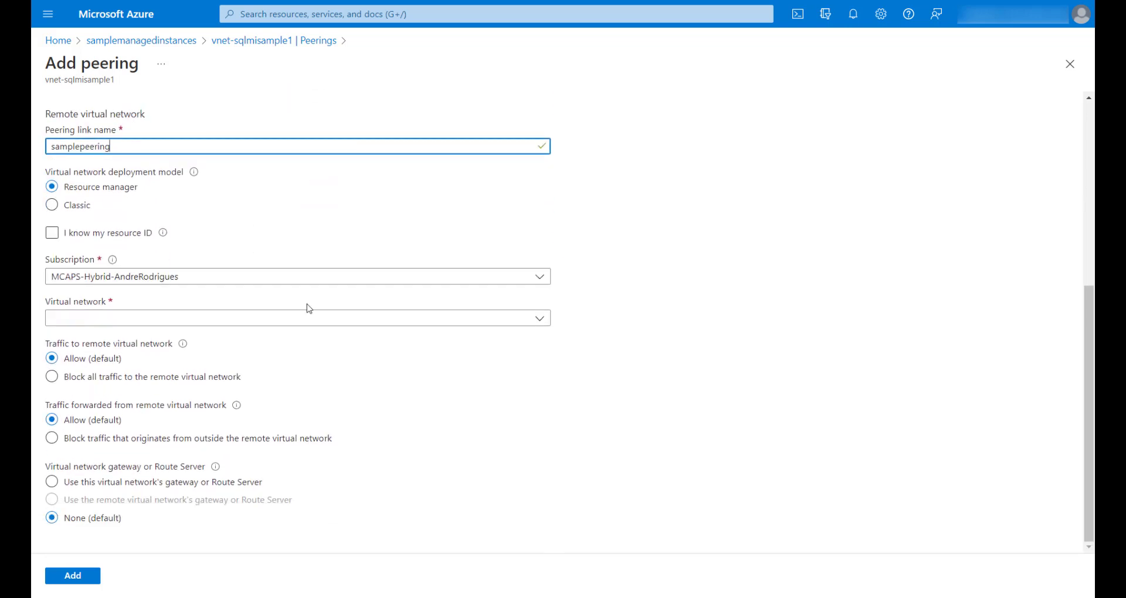
mouse_move(112, 324)
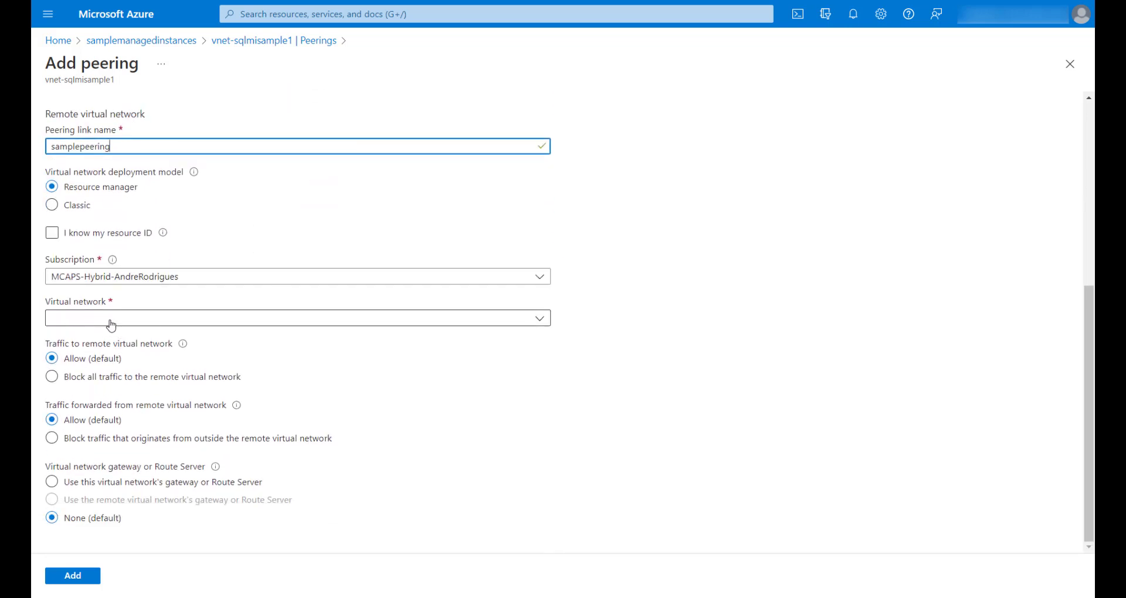
Keep traffic to the remote network allowed and add the peering
left_click(297, 317)
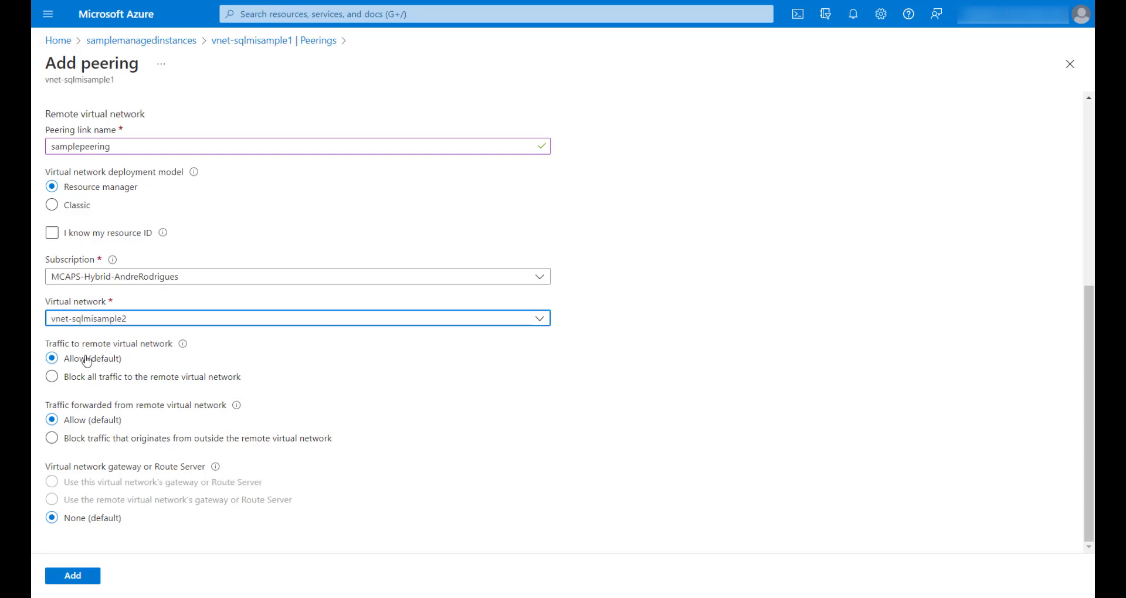
mouse_move(183, 493)
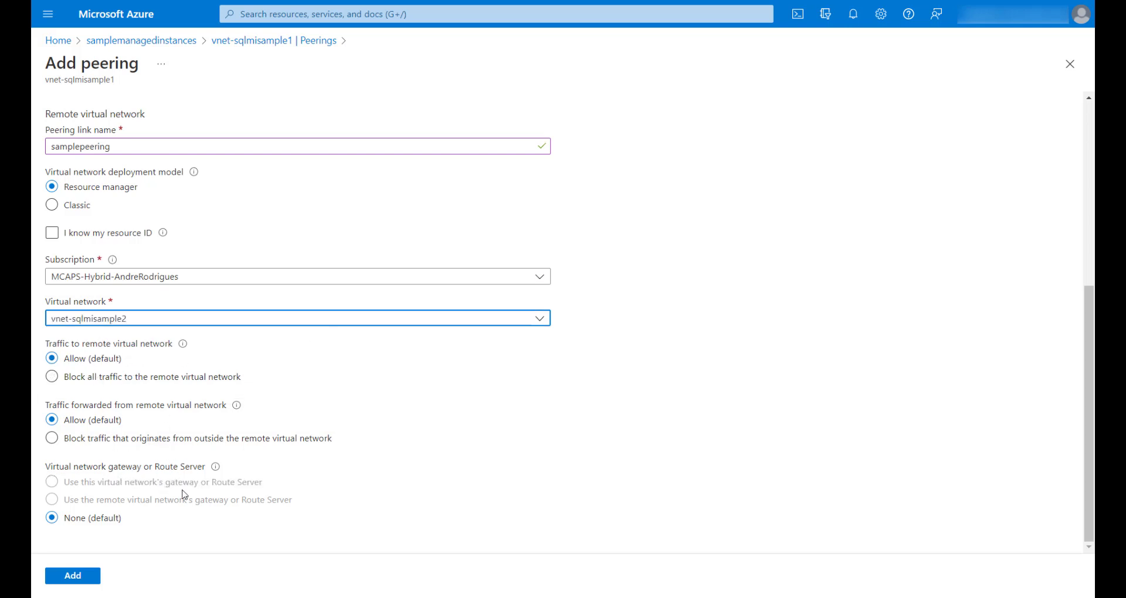
left_click(72, 574)
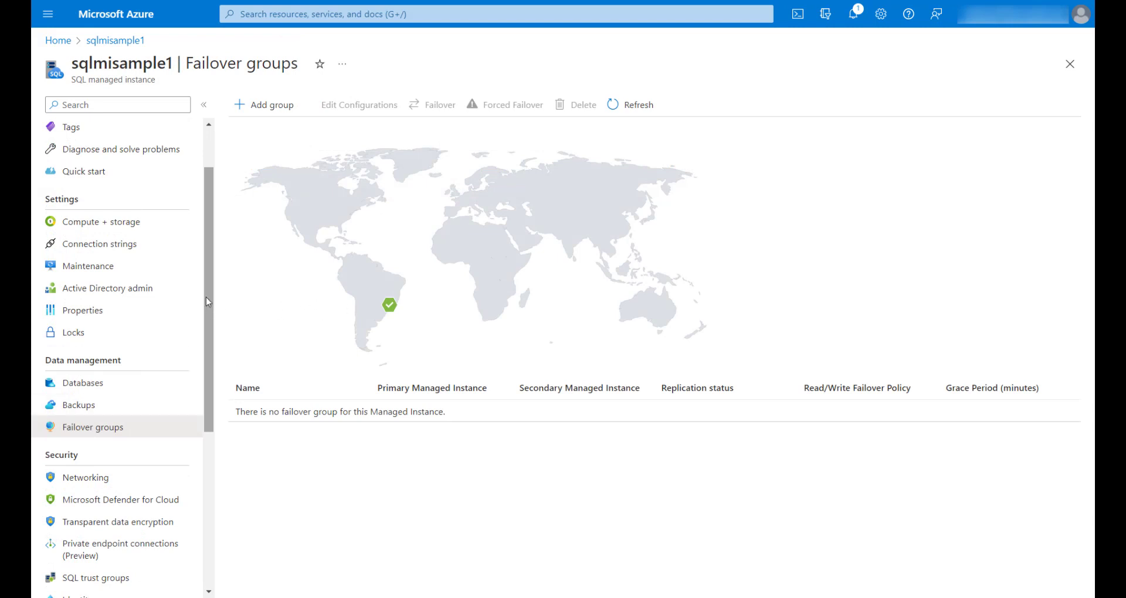
mouse_move(223, 351)
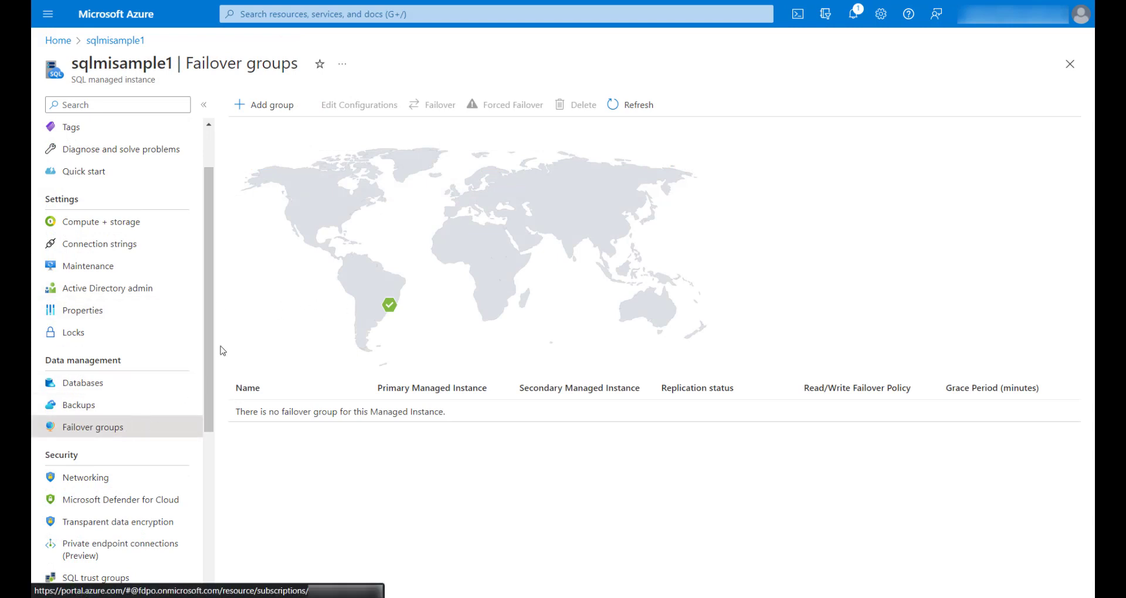
Create failover group samplefailovergroup with sqlmisample2 as the secondary managed instance
left_click(270, 105)
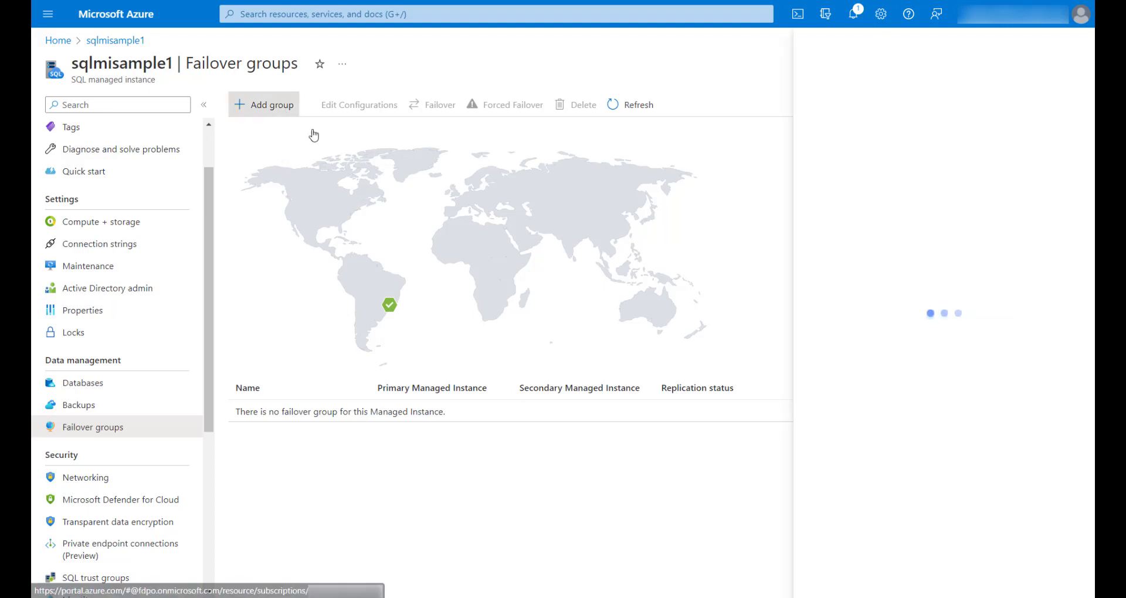
left_click(264, 104)
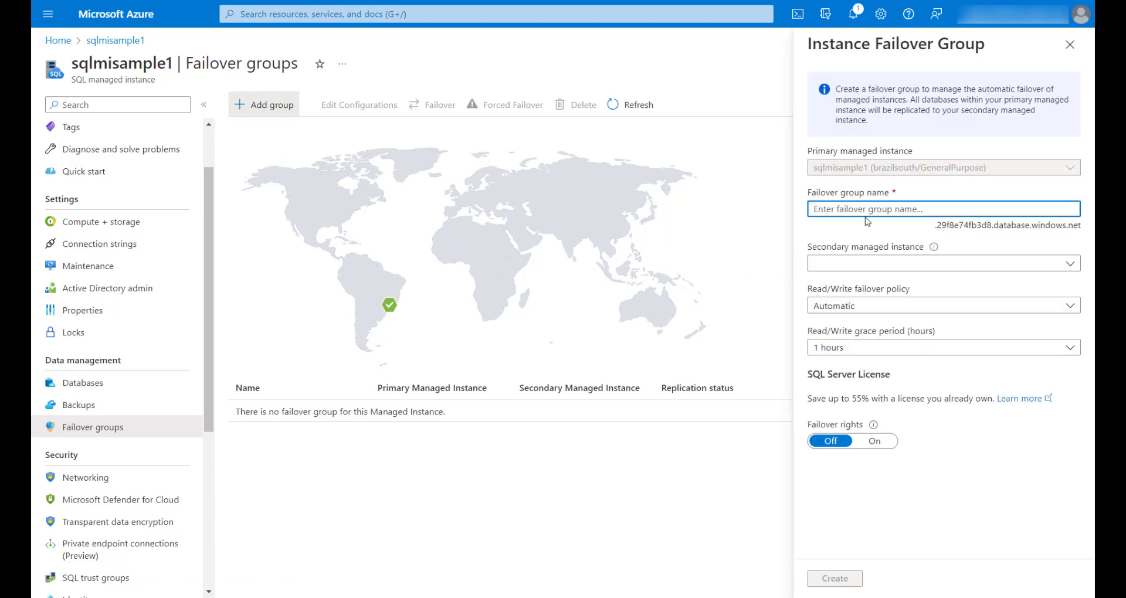
type("samplefai")
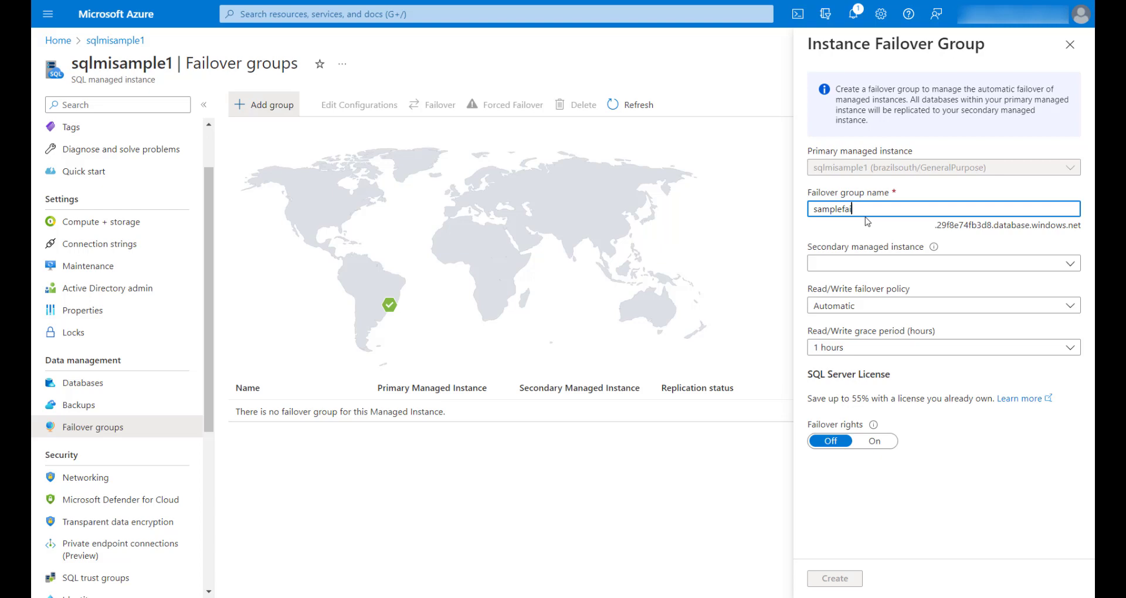
type("lovergroup")
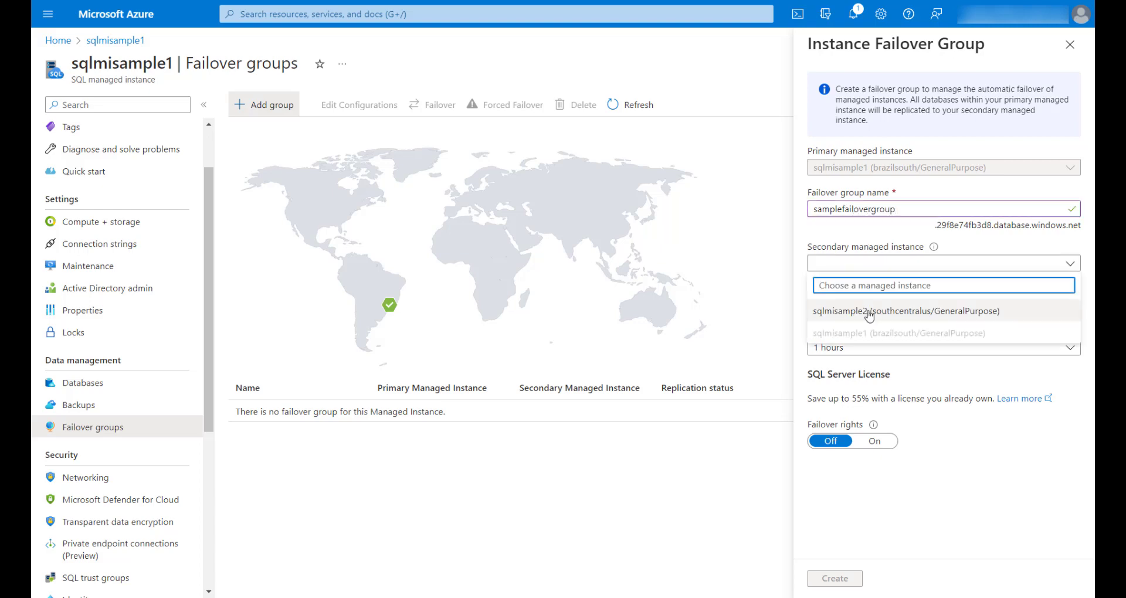
left_click(892, 310)
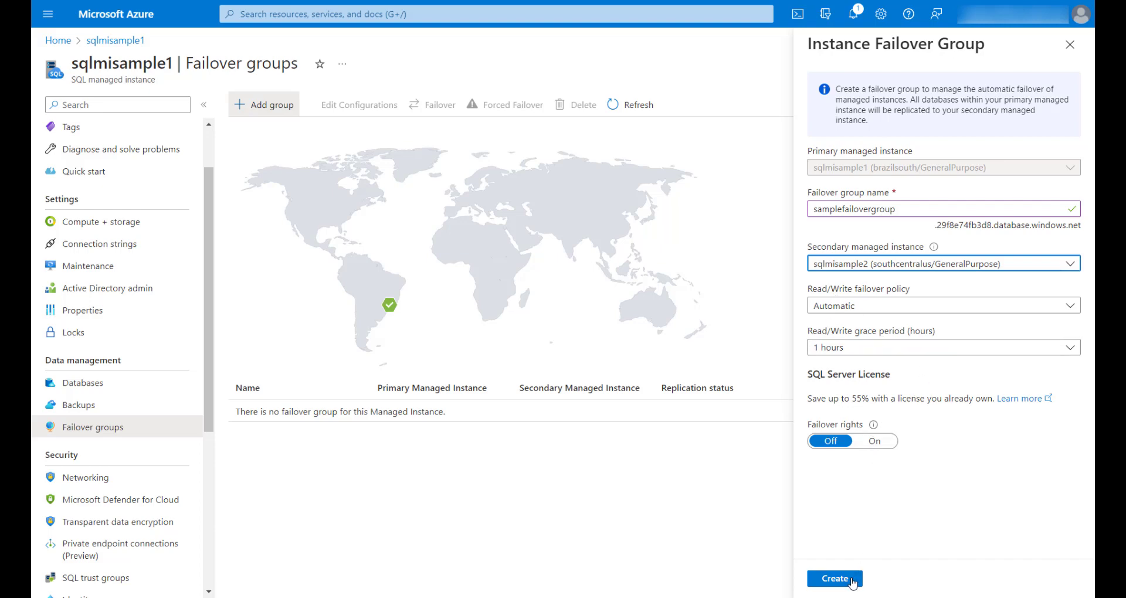
left_click(834, 578)
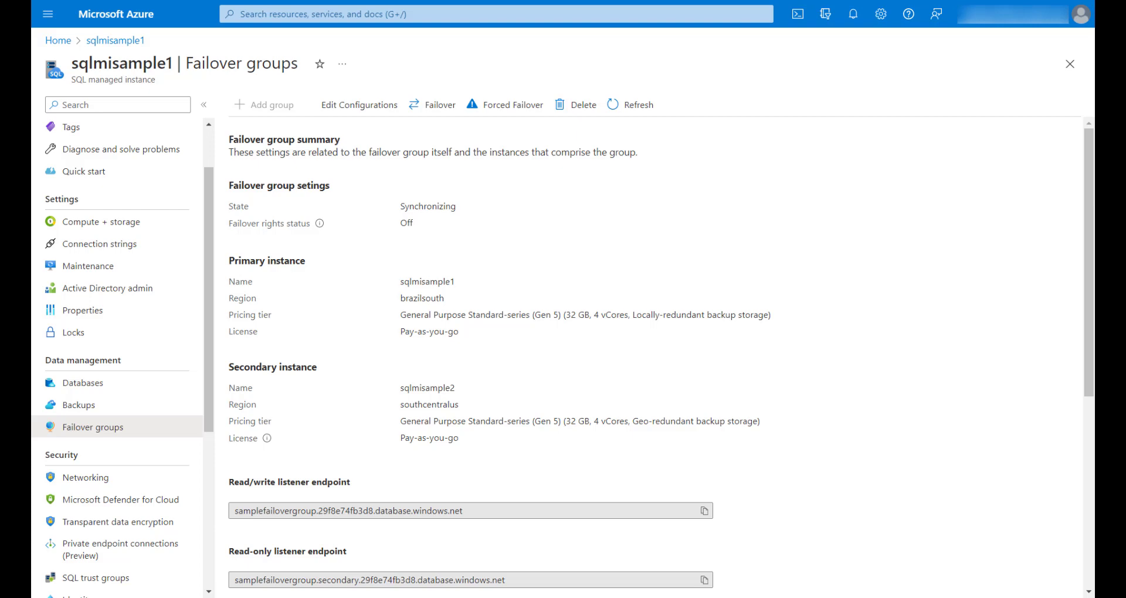
mouse_move(439, 104)
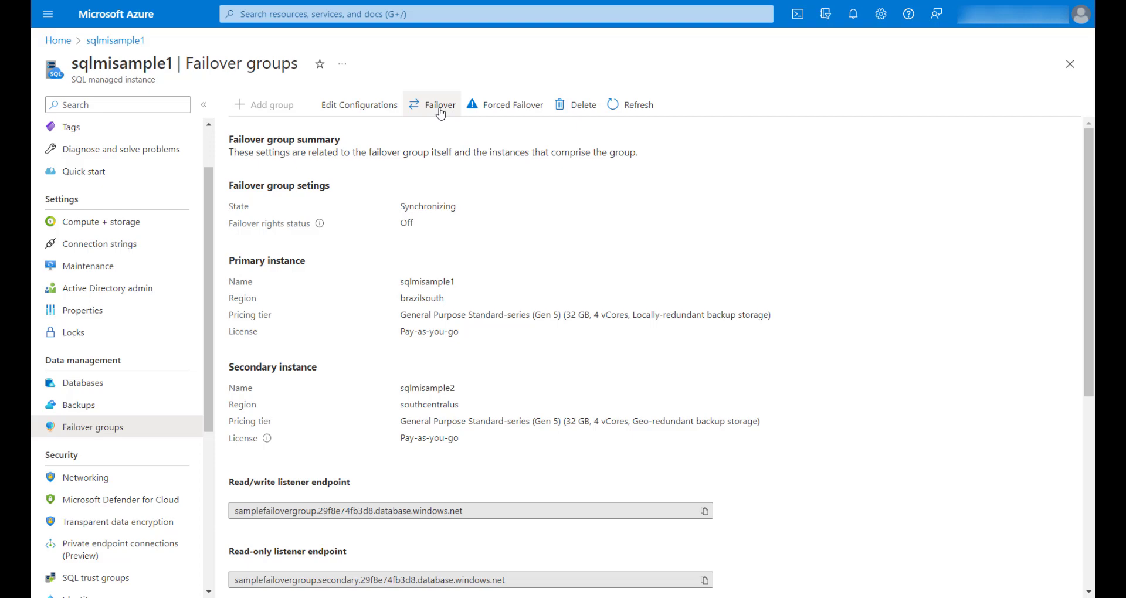
Fail samplefailovergroup over to the secondary instance sqlmisample2 and confirm
left_click(438, 105)
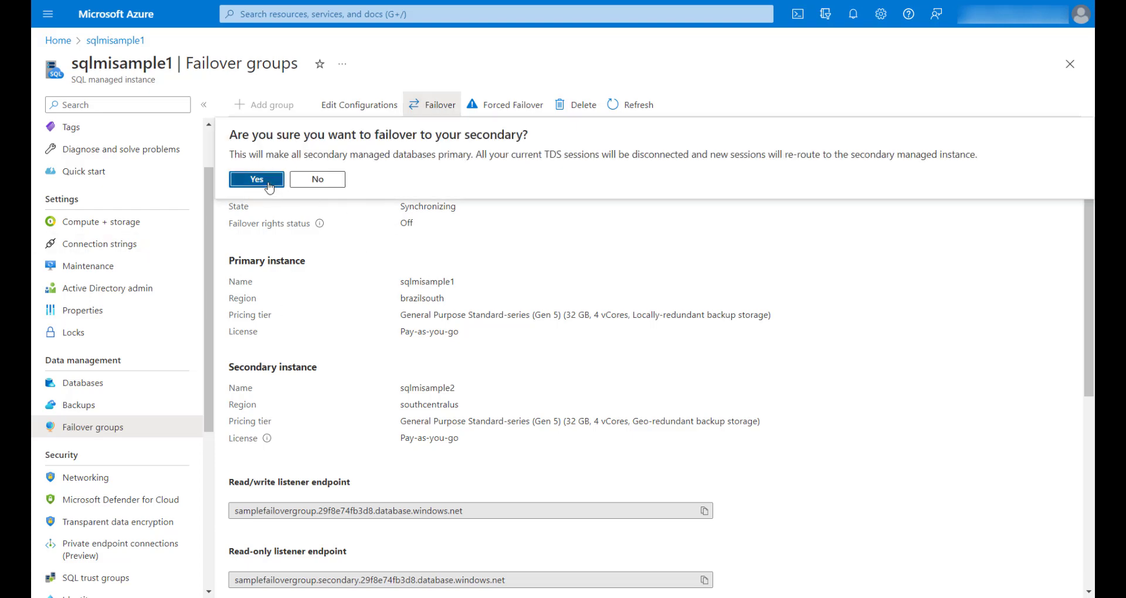
left_click(257, 178)
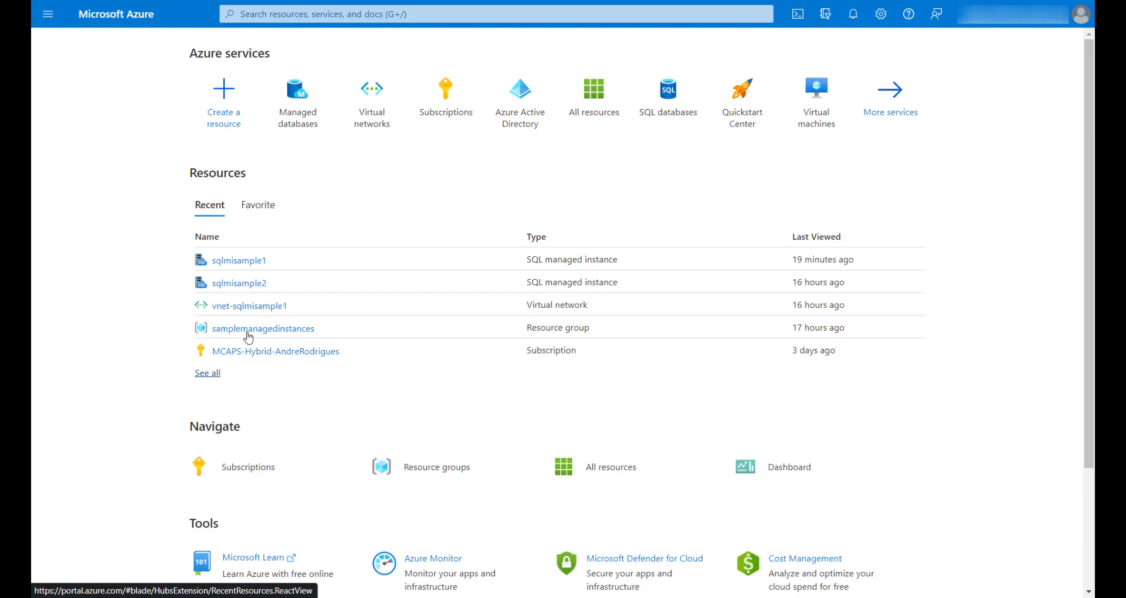
From sqlmisample2's Failover groups, fail samplefailovergroup back to sqlmisample1 and confirm
left_click(238, 282)
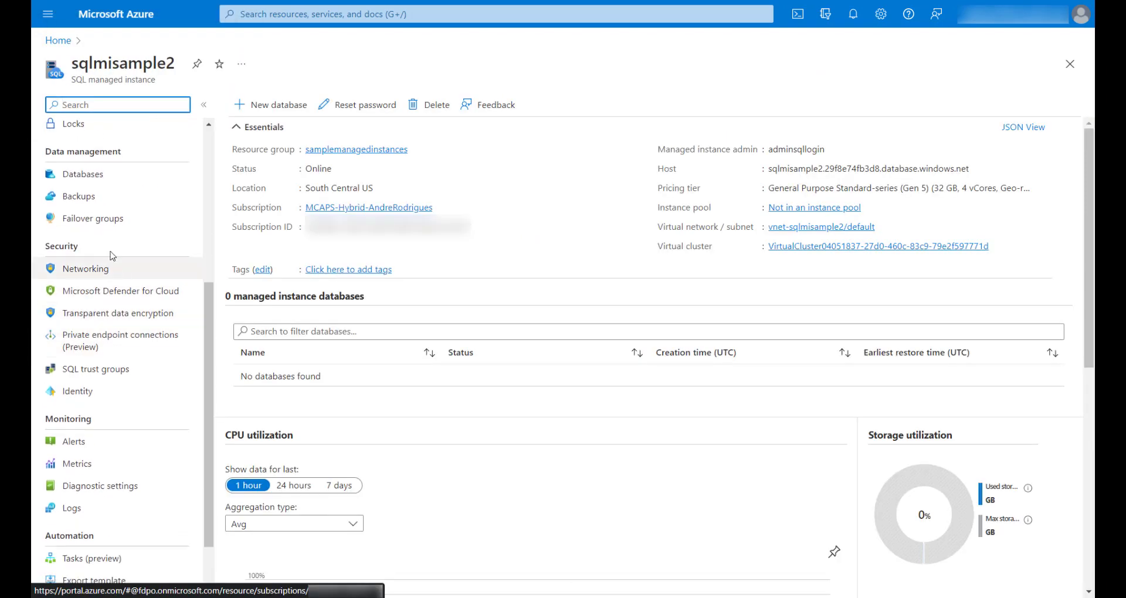
left_click(92, 218)
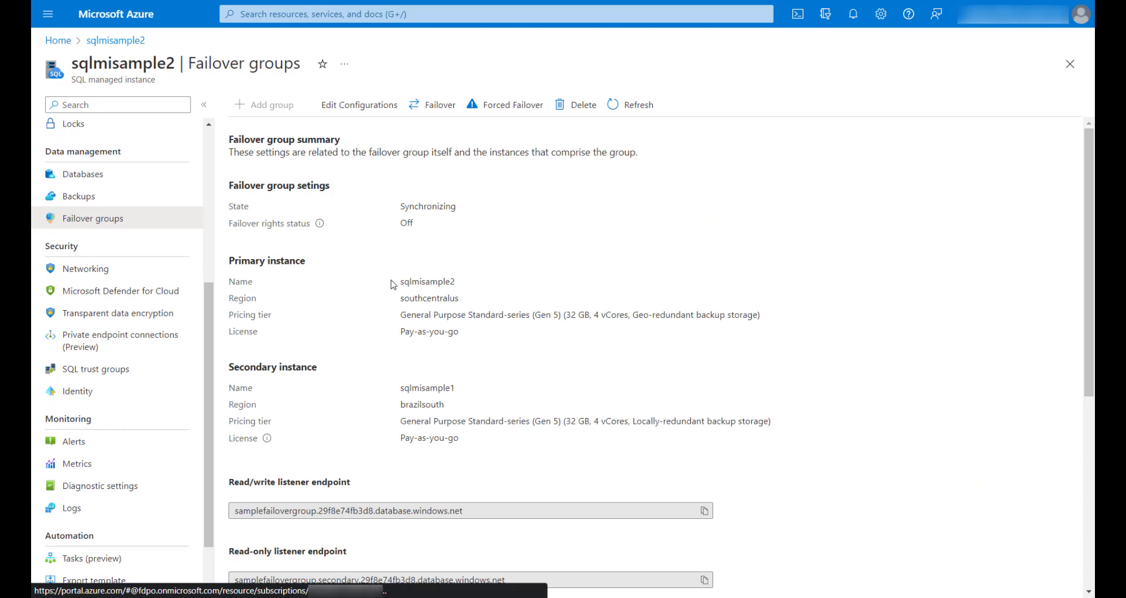
left_click(432, 104)
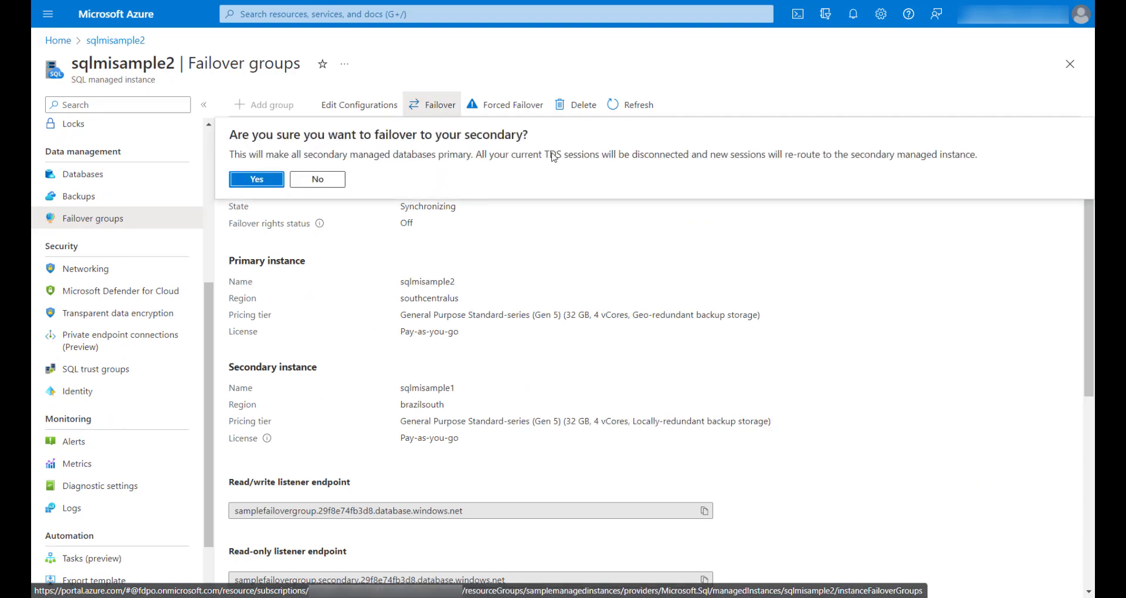
left_click(257, 179)
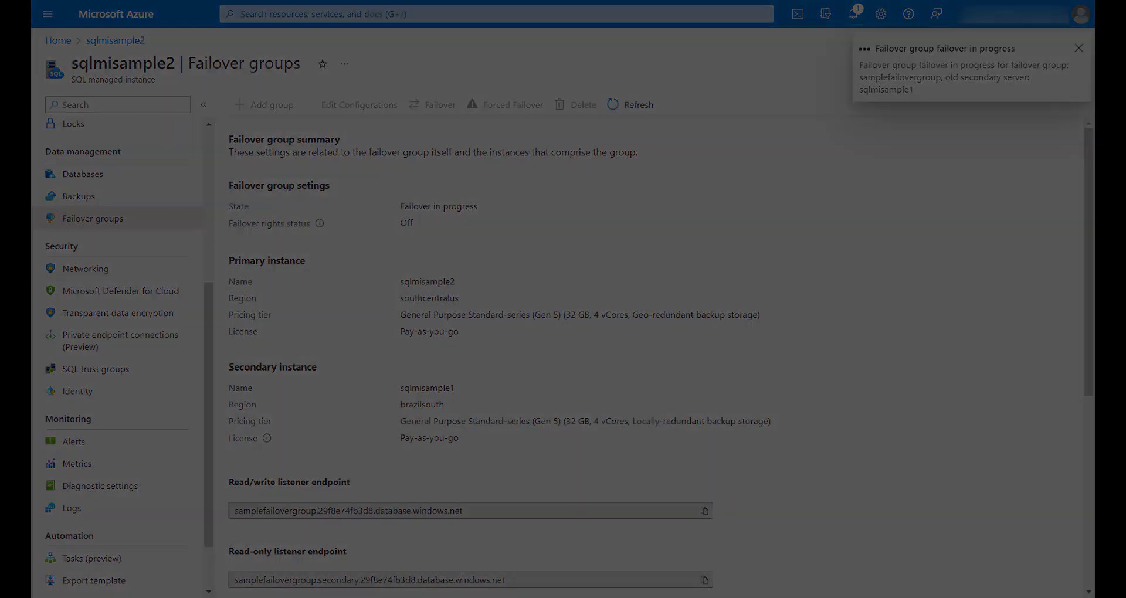